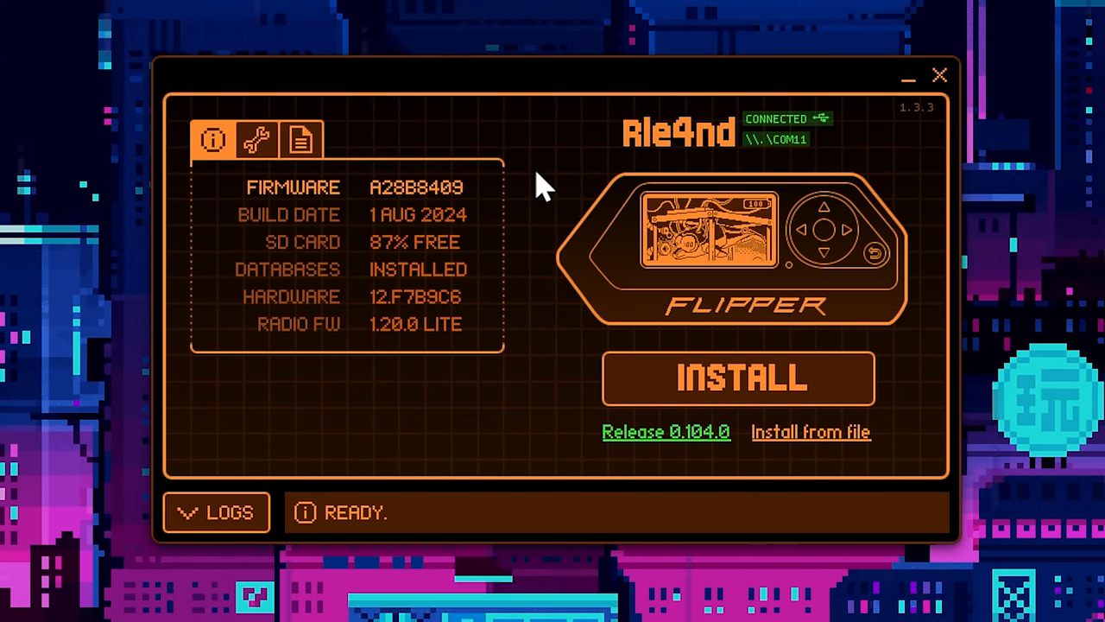
pyautogui.moveTo(376, 280)
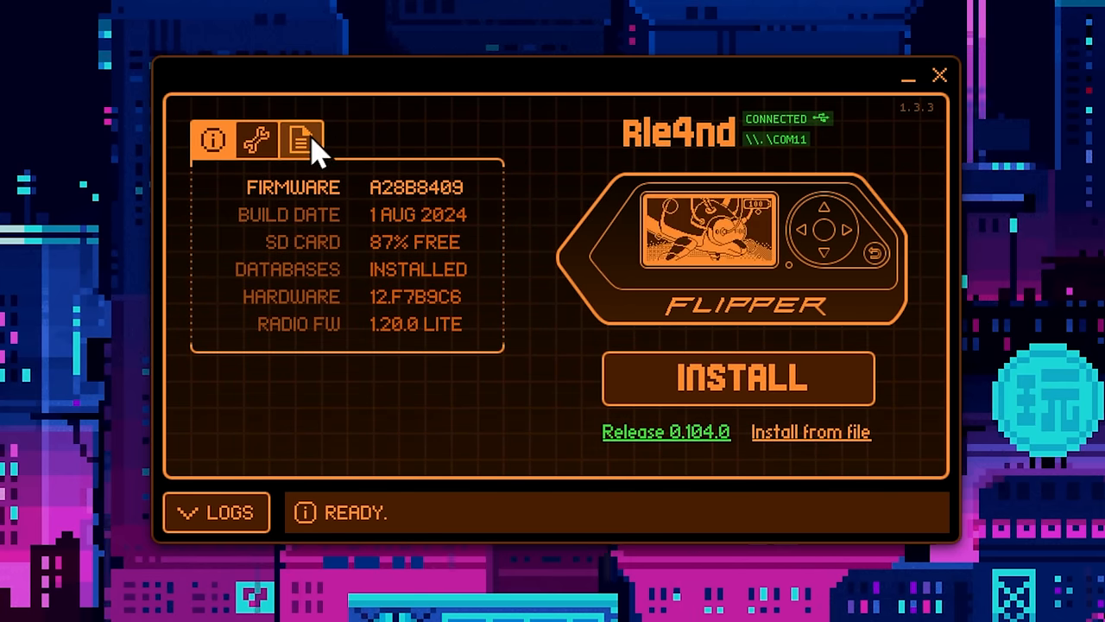
# Browse the Flipper's SD card into apps_data and select the mass_storage folder.
pyautogui.click(300, 139)
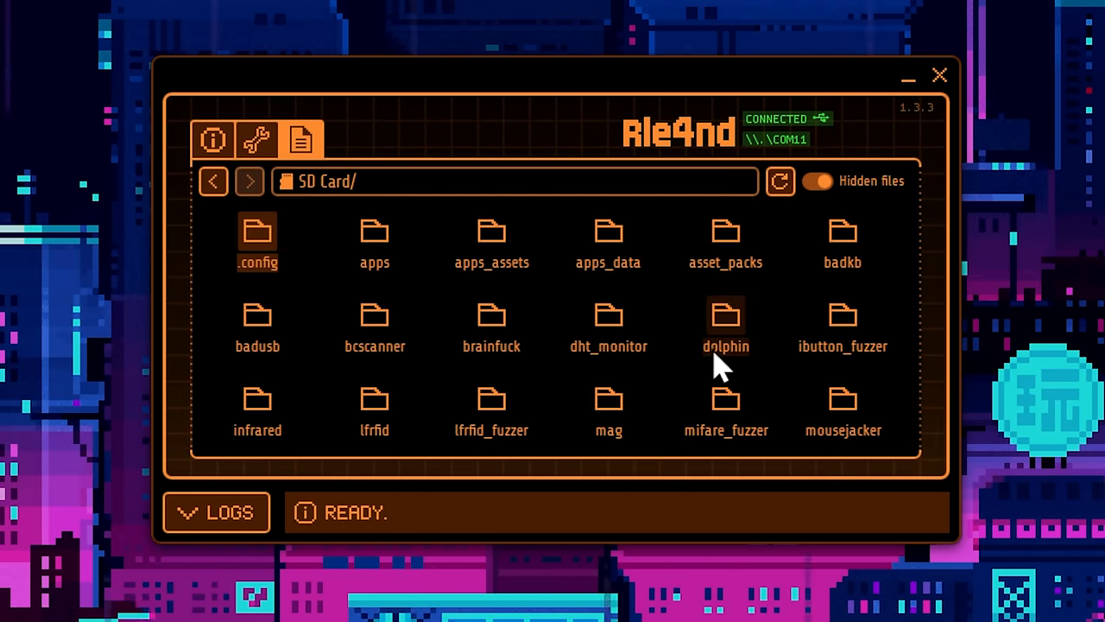
pyautogui.doubleClick(607, 242)
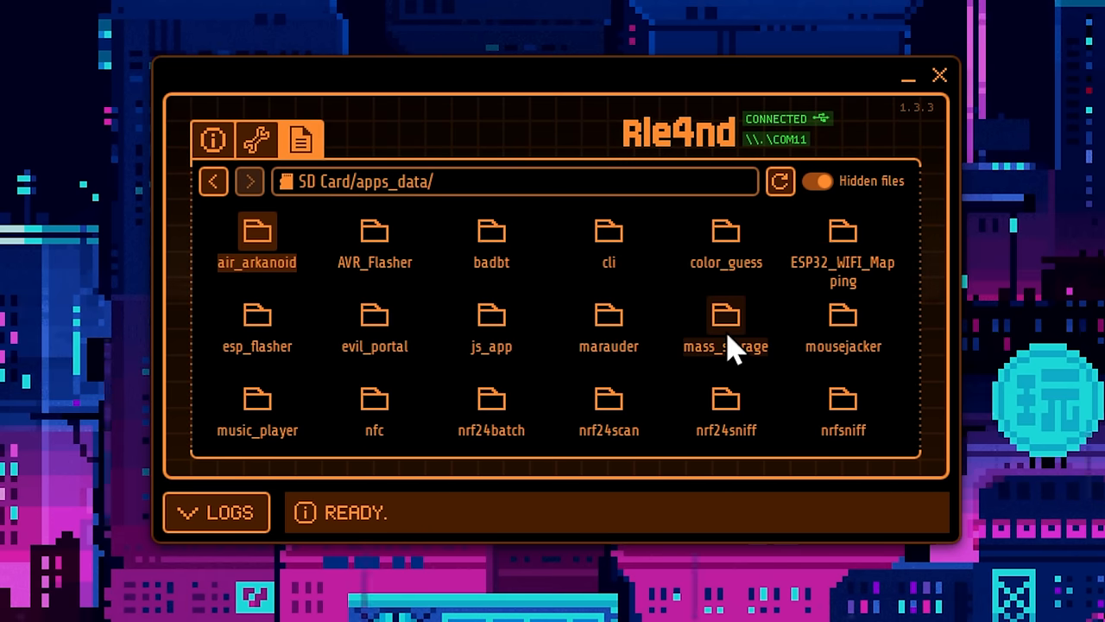
pyautogui.click(725, 324)
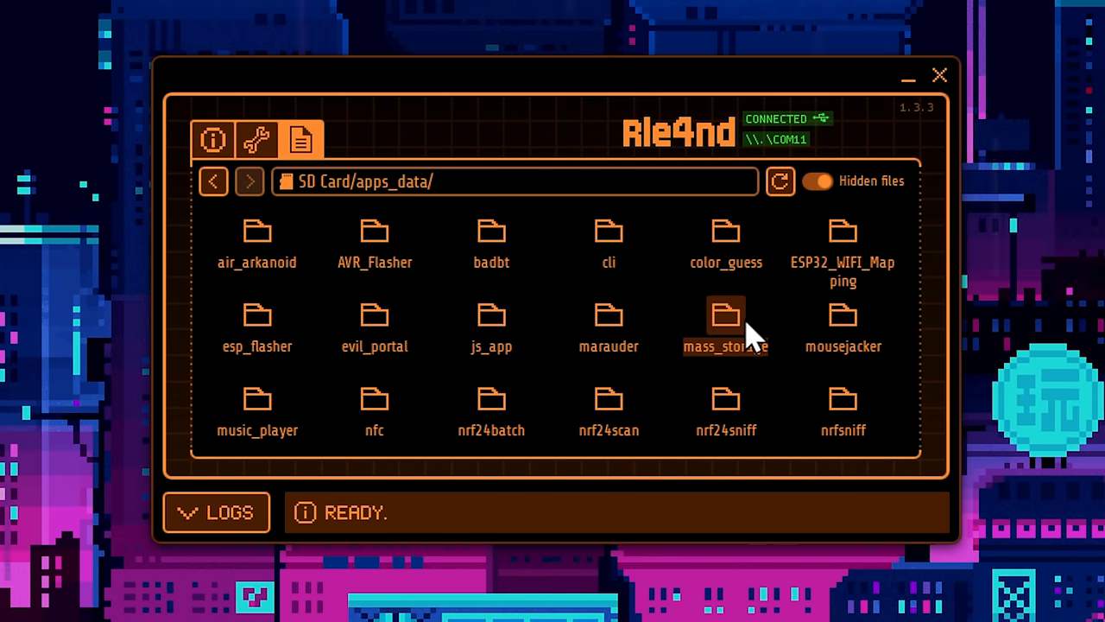
pyautogui.moveTo(742, 380)
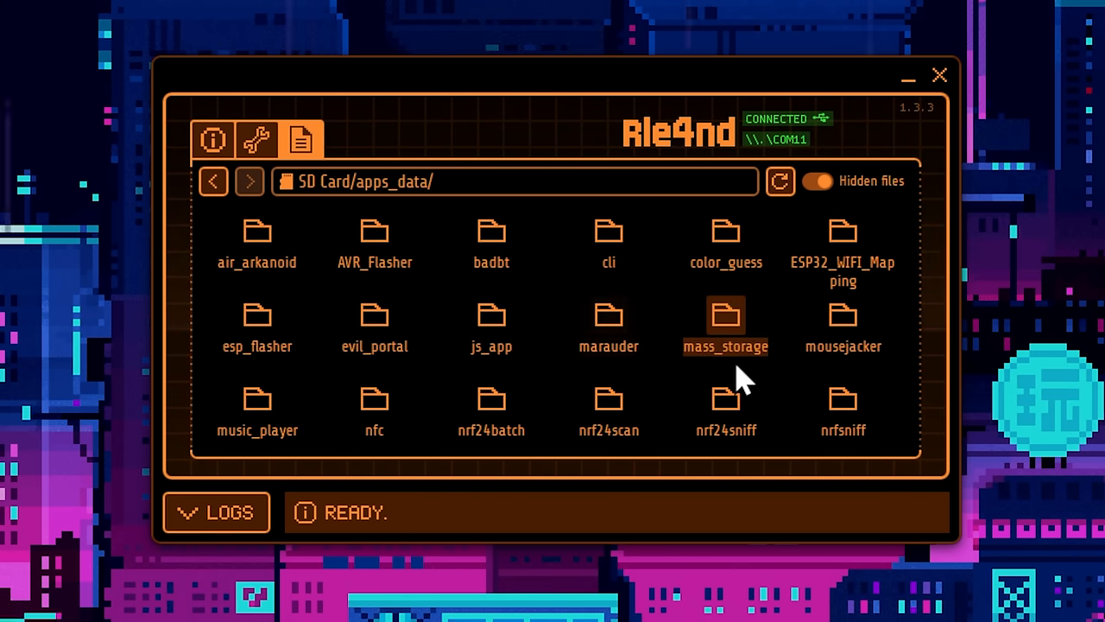
pyautogui.moveTo(707, 371)
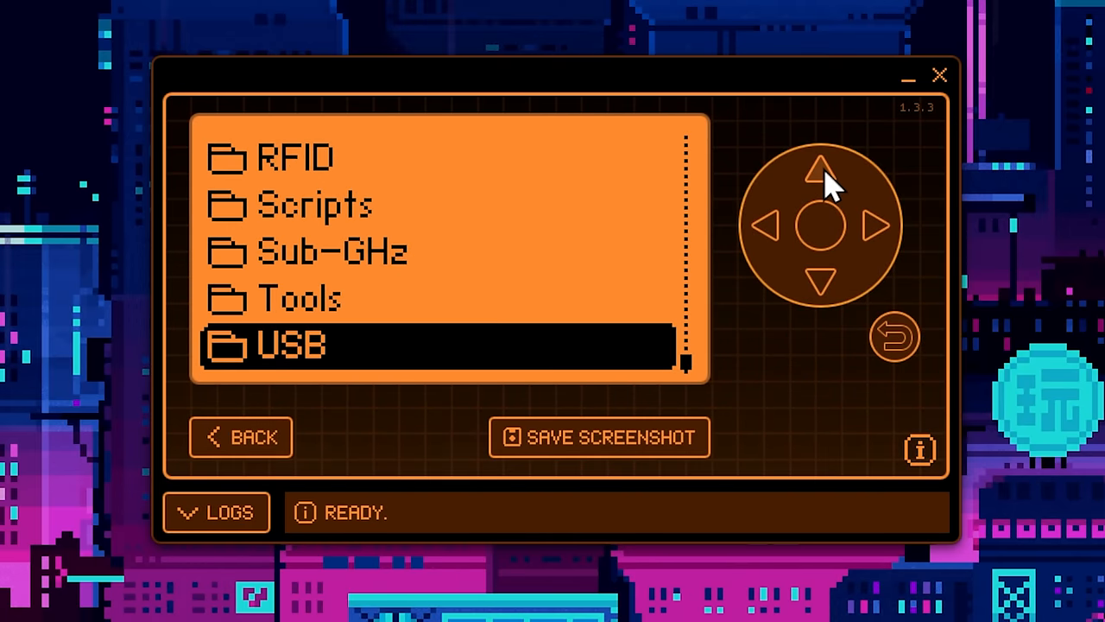
# Create a 128MB disk image on the Flipper and dismiss the Image Created message.
pyautogui.click(820, 224)
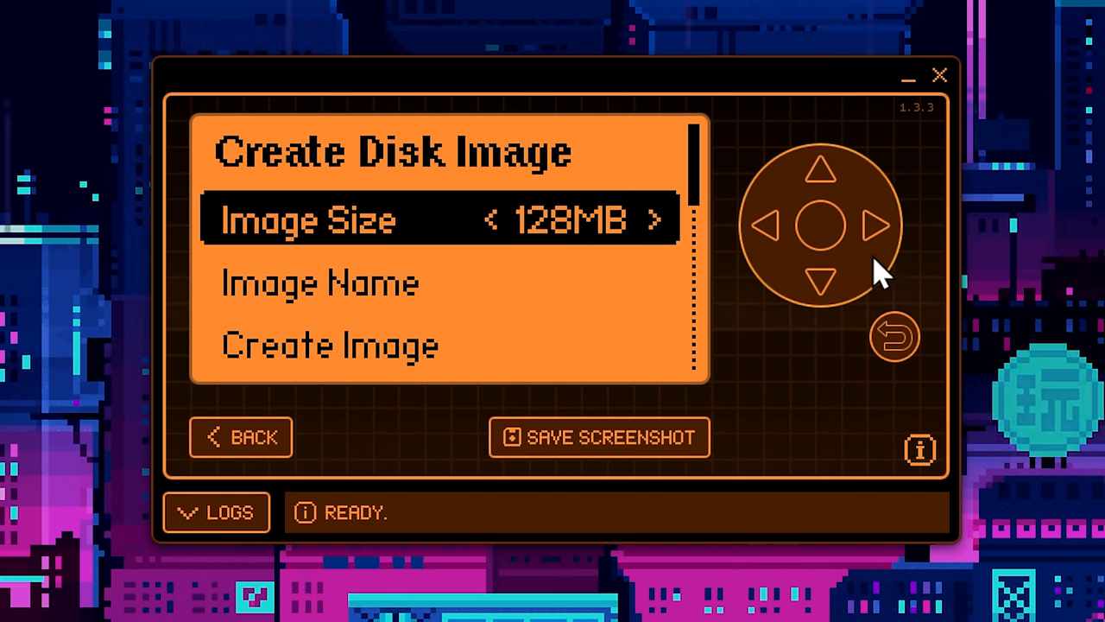
pyautogui.click(819, 282)
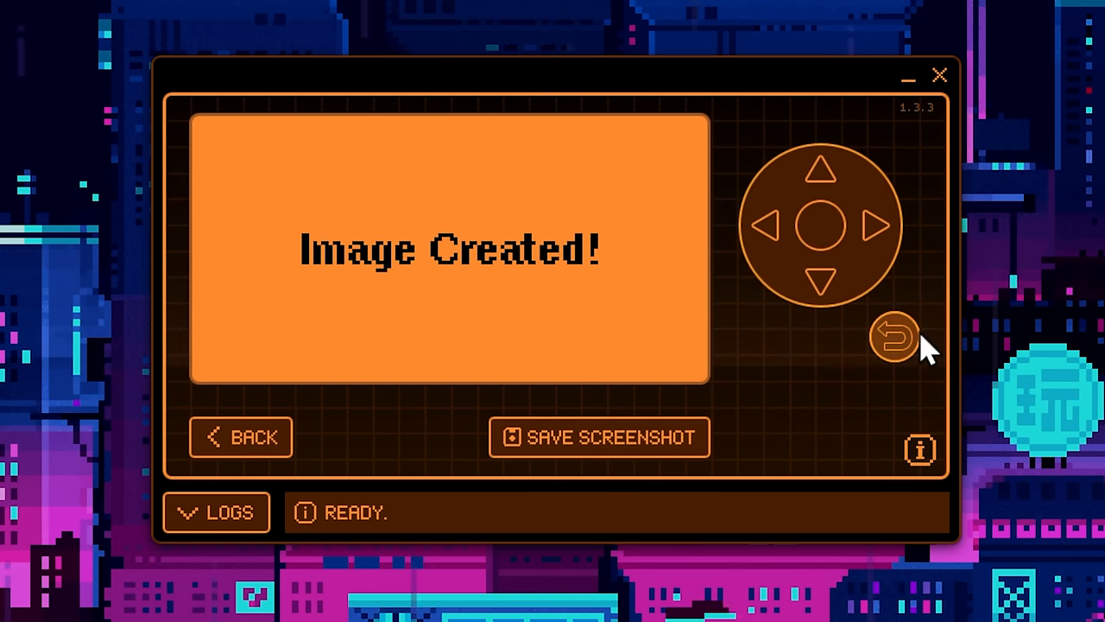
pyautogui.click(895, 338)
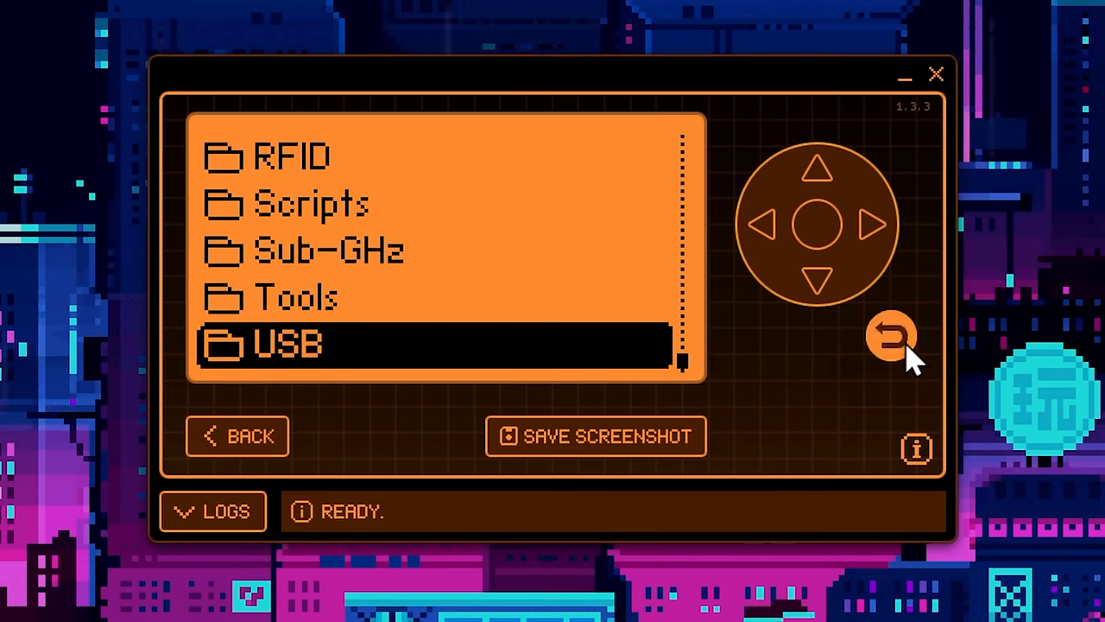
# Open the SD card's mass_storage folder and answer the large-file upload warning.
pyautogui.click(892, 335)
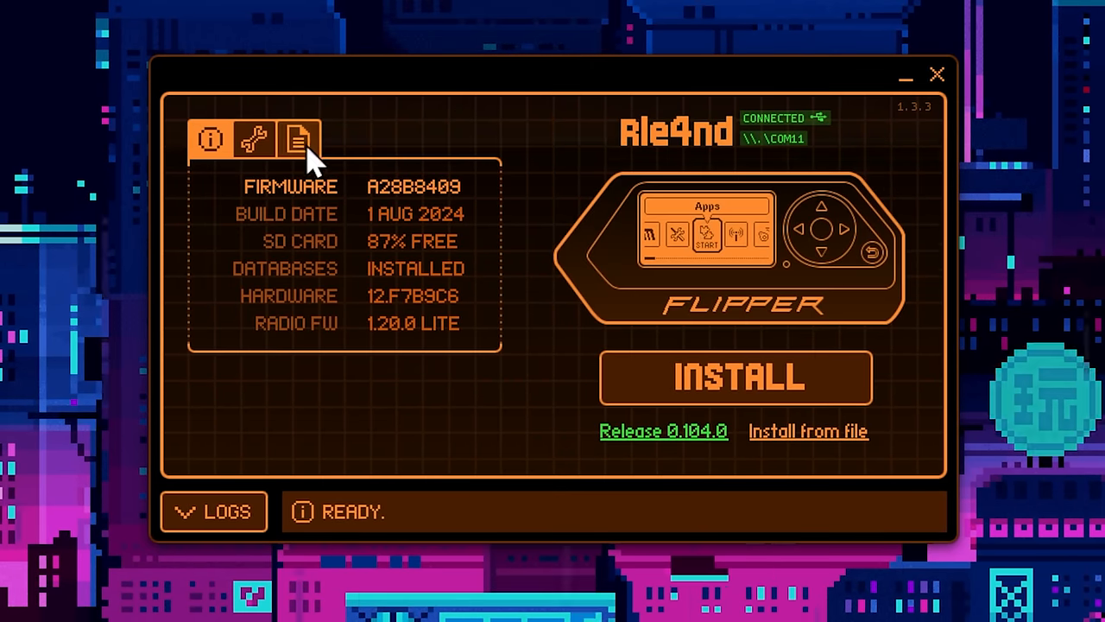
pyautogui.click(297, 139)
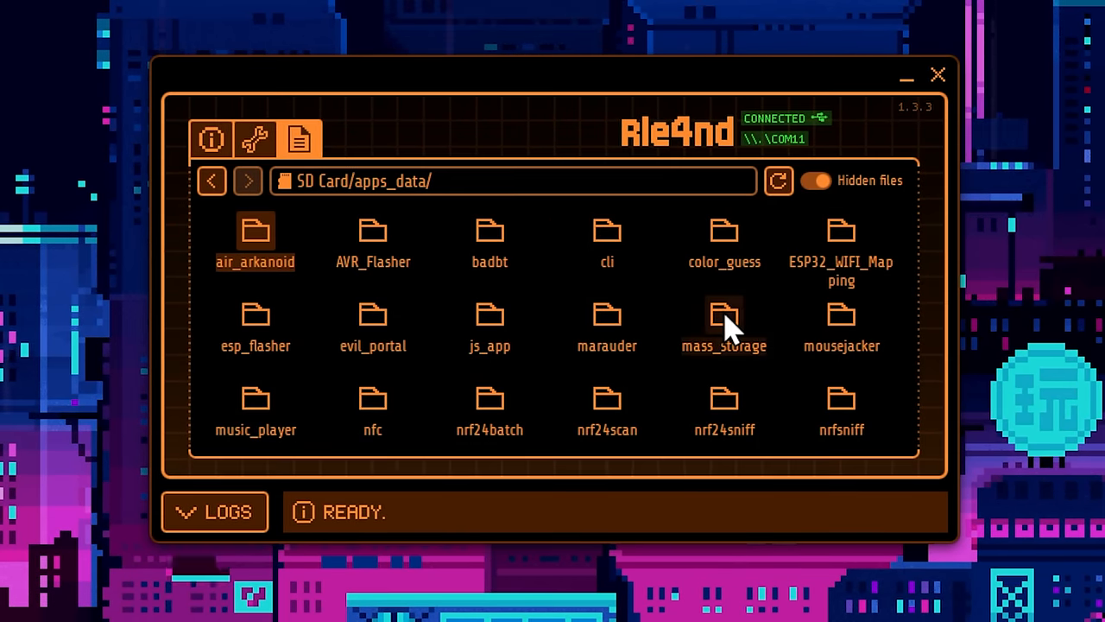
pyautogui.doubleClick(723, 324)
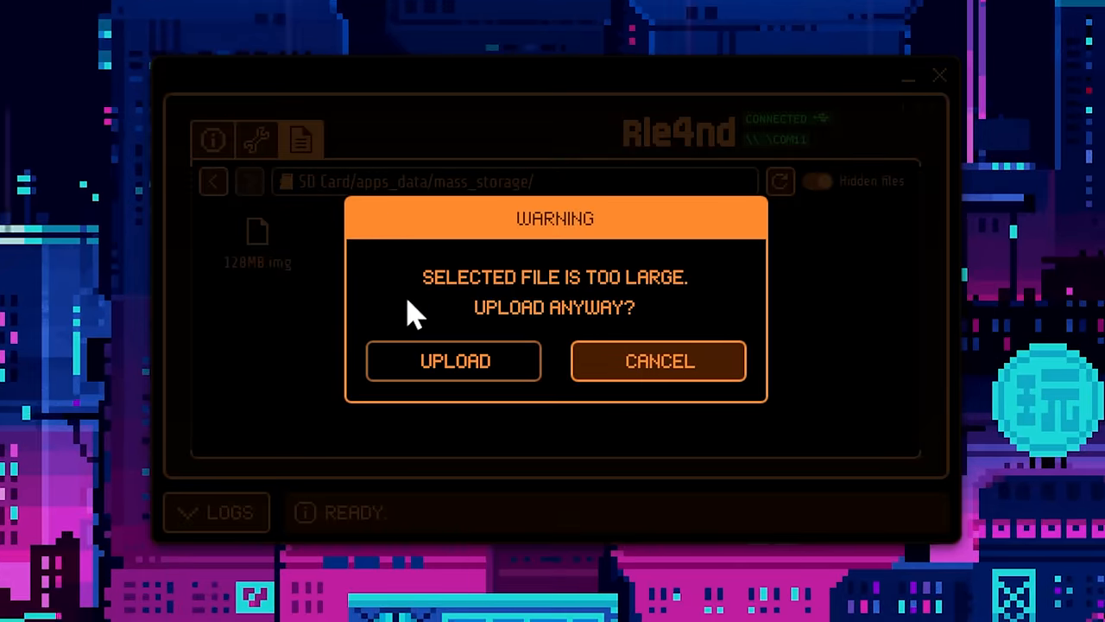
pyautogui.moveTo(600, 333)
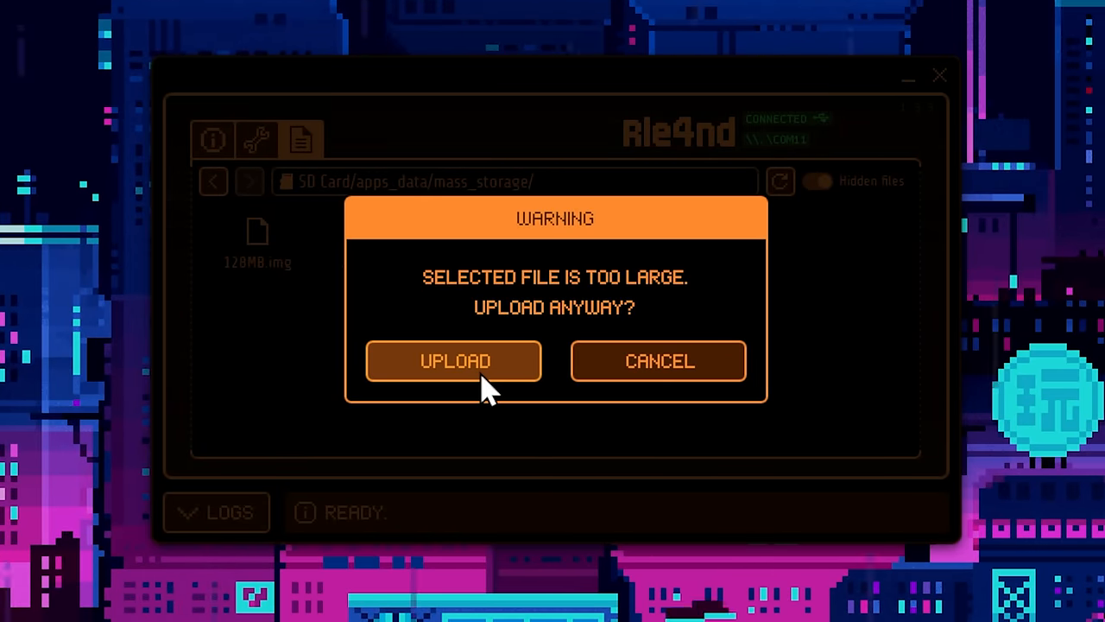
pyautogui.moveTo(659, 360)
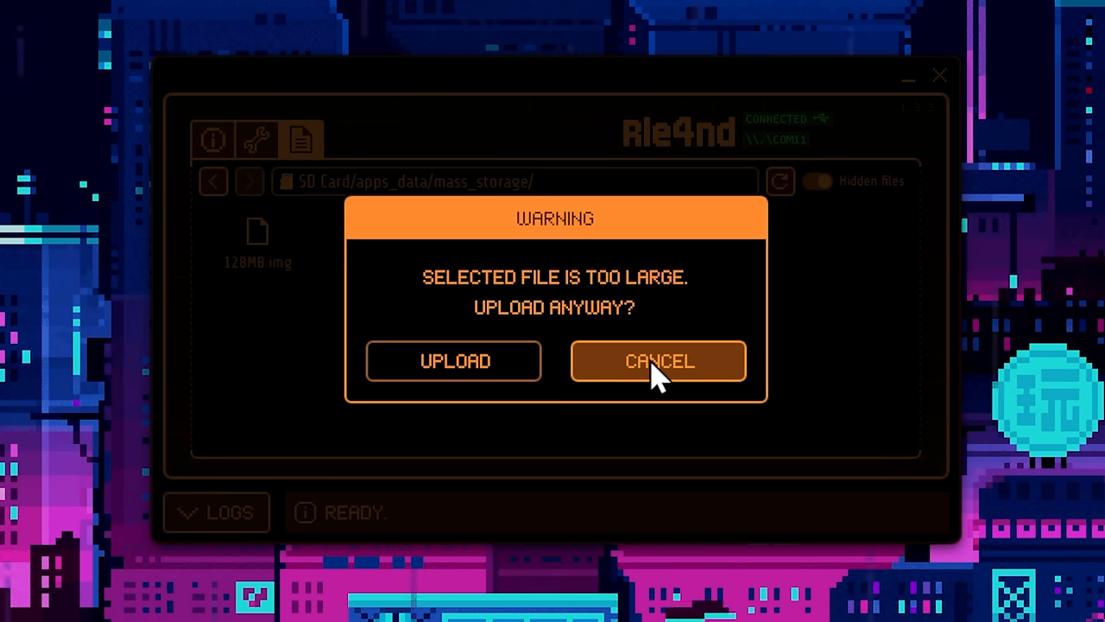
pyautogui.moveTo(708, 389)
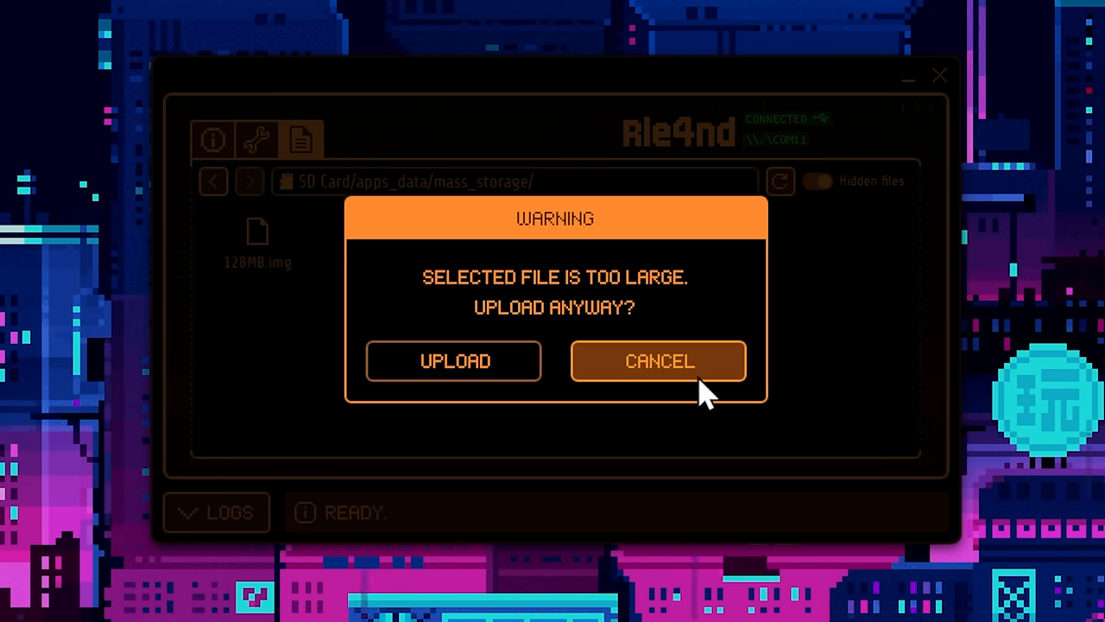
pyautogui.click(658, 360)
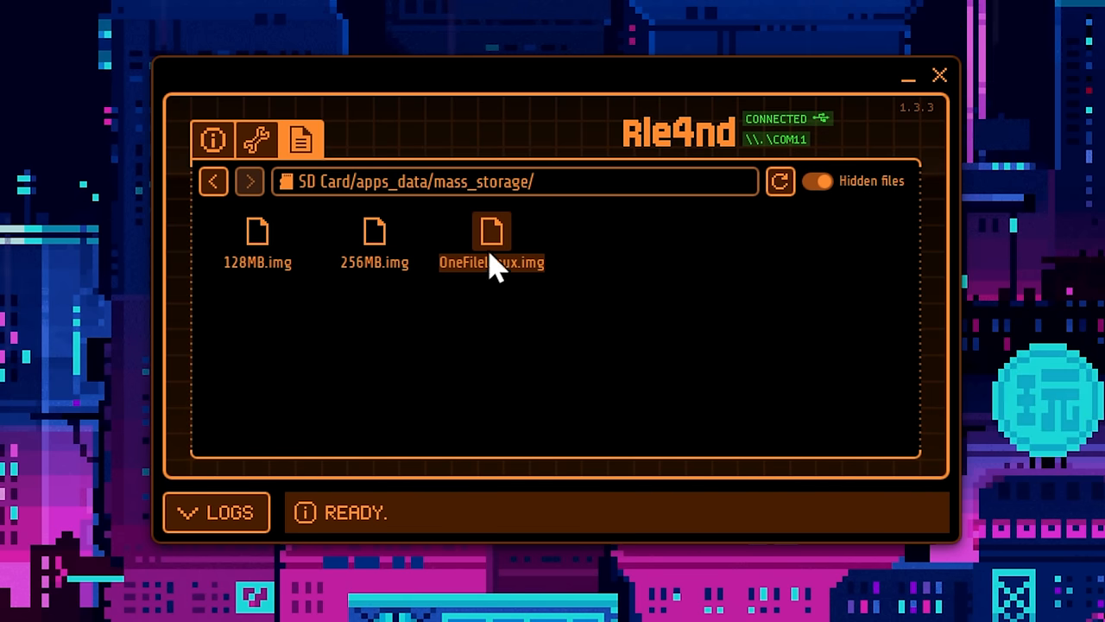
pyautogui.moveTo(755, 361)
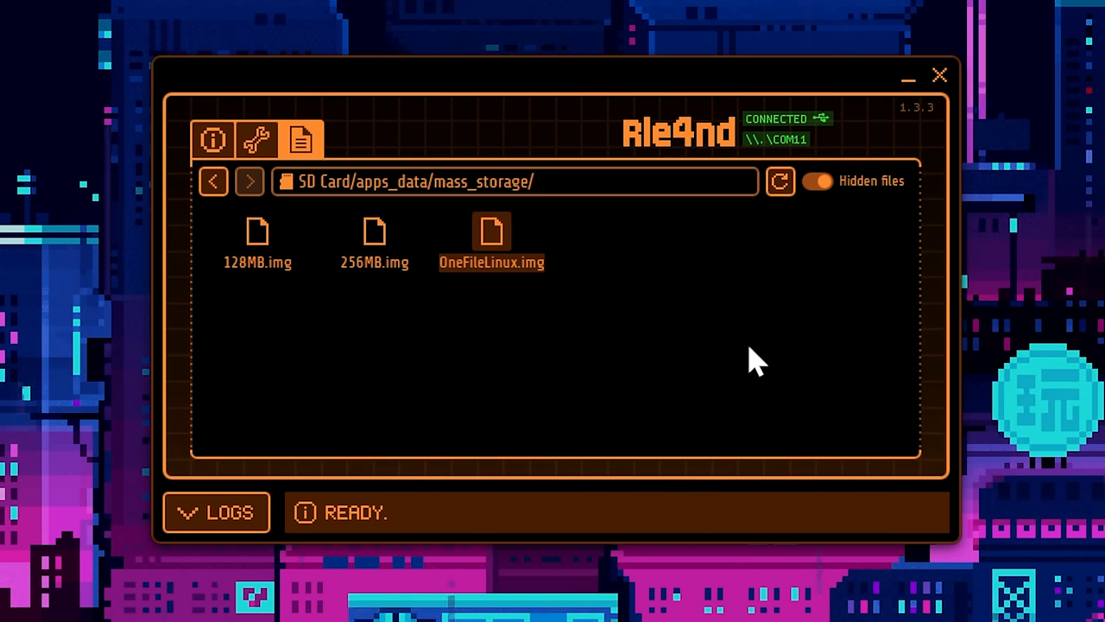
# Switch to the Flipper's remote screen once OneFileLinux.img appears beside 128MB and 256MB images.
pyautogui.click(212, 139)
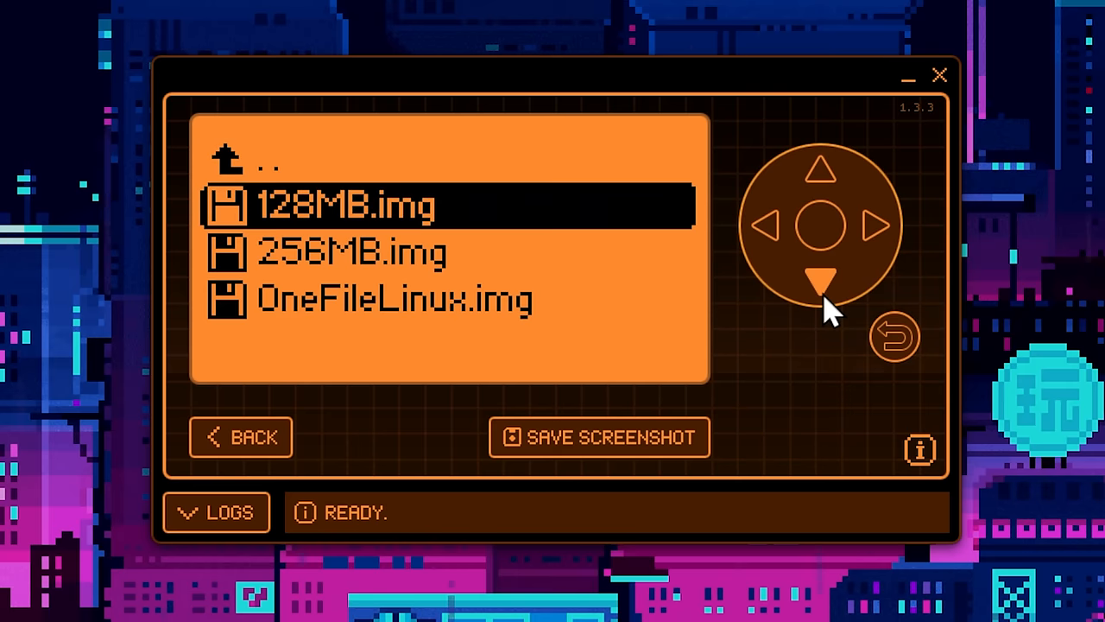
# Move the Flipper's disk image selection down toward OneFileLinux.img.
pyautogui.click(819, 280)
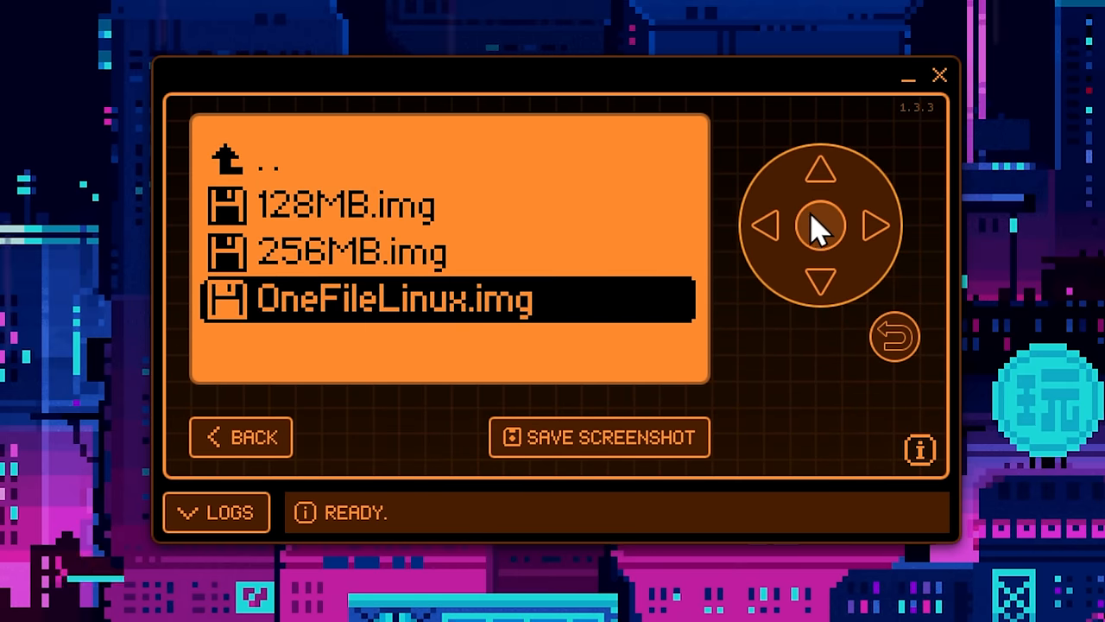
pyautogui.moveTo(827, 244)
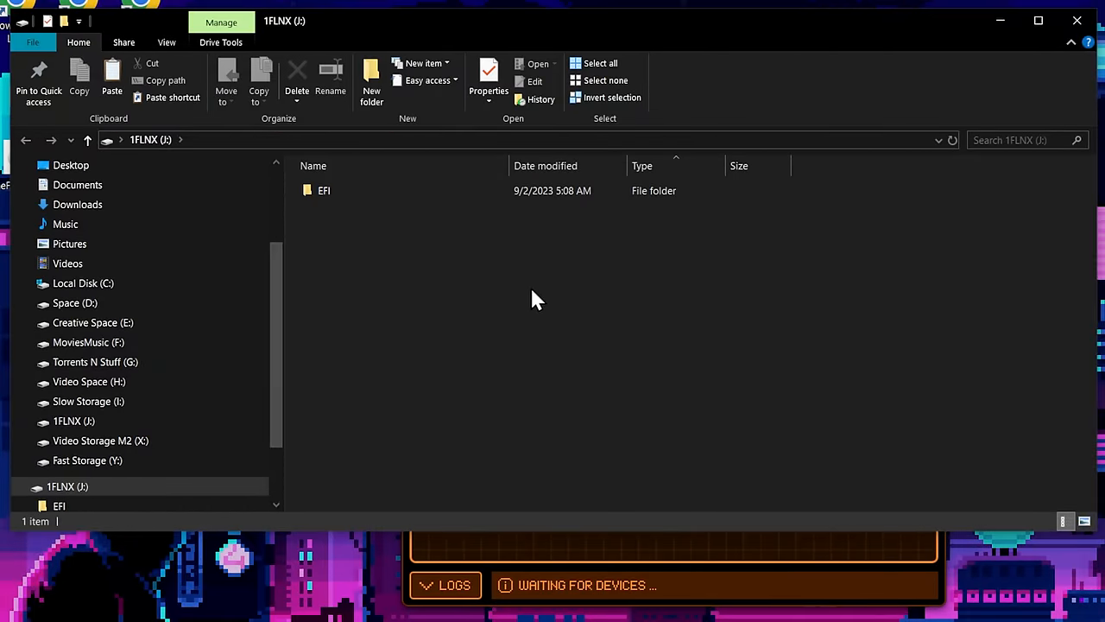
# Open EFI\BOOT on the 1FLNX (J:) drive to reach BOOTx64.EFI.
pyautogui.scroll(-3)
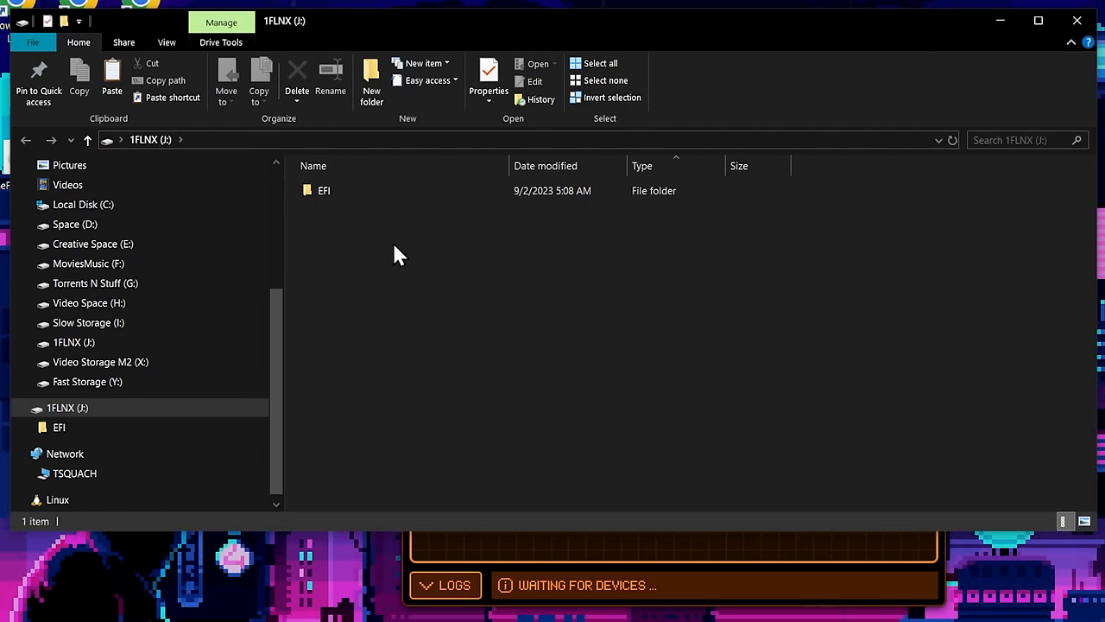
pyautogui.doubleClick(323, 190)
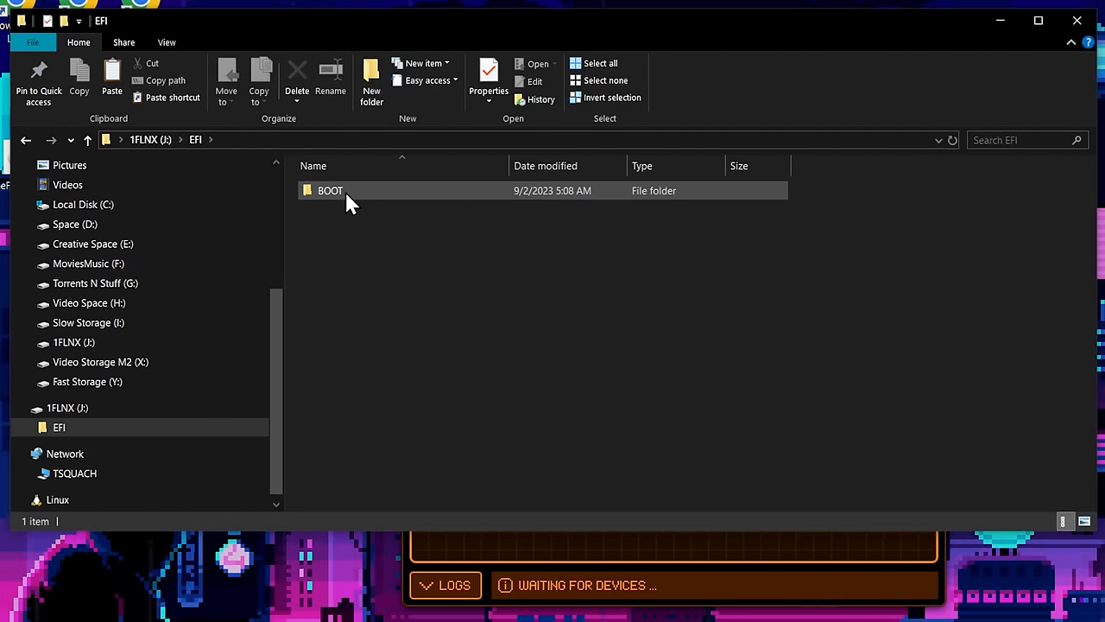
pyautogui.doubleClick(330, 190)
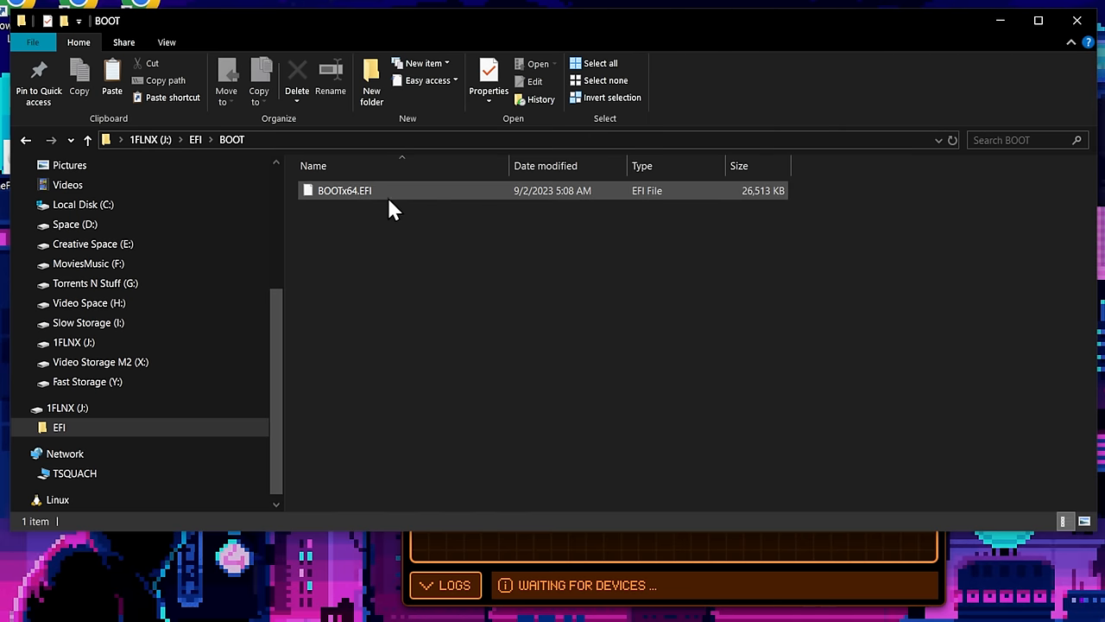
pyautogui.click(604, 325)
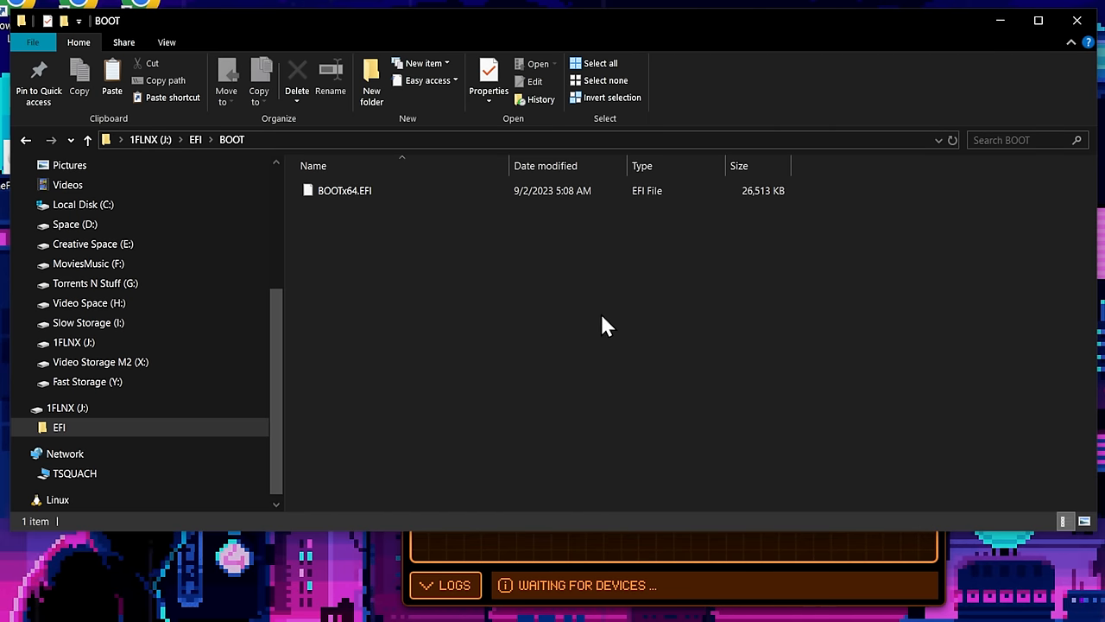
pyautogui.moveTo(617, 335)
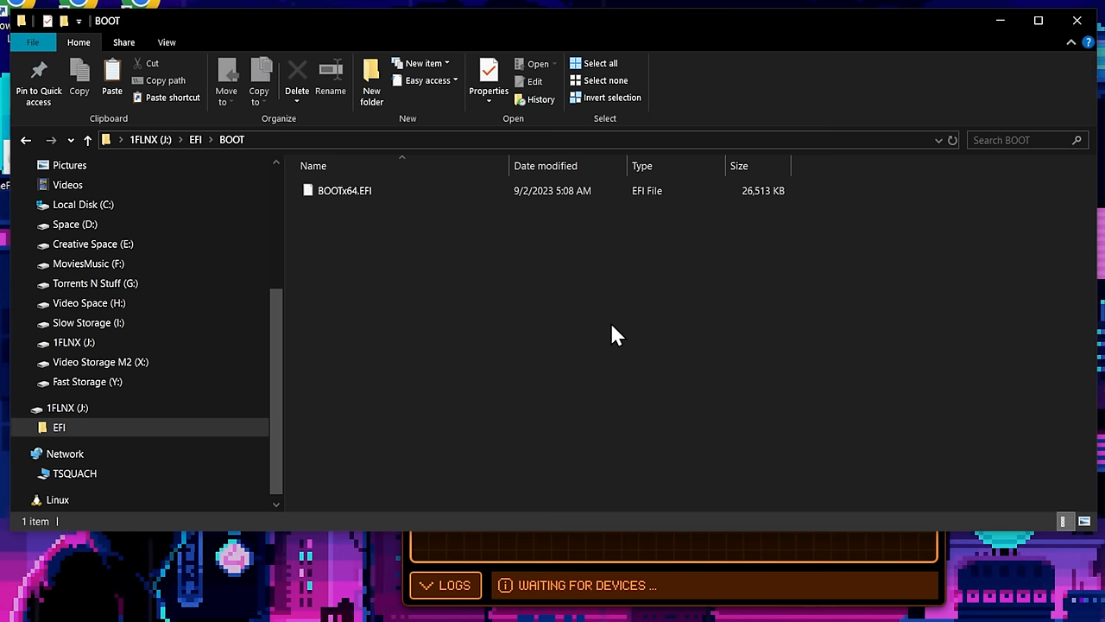